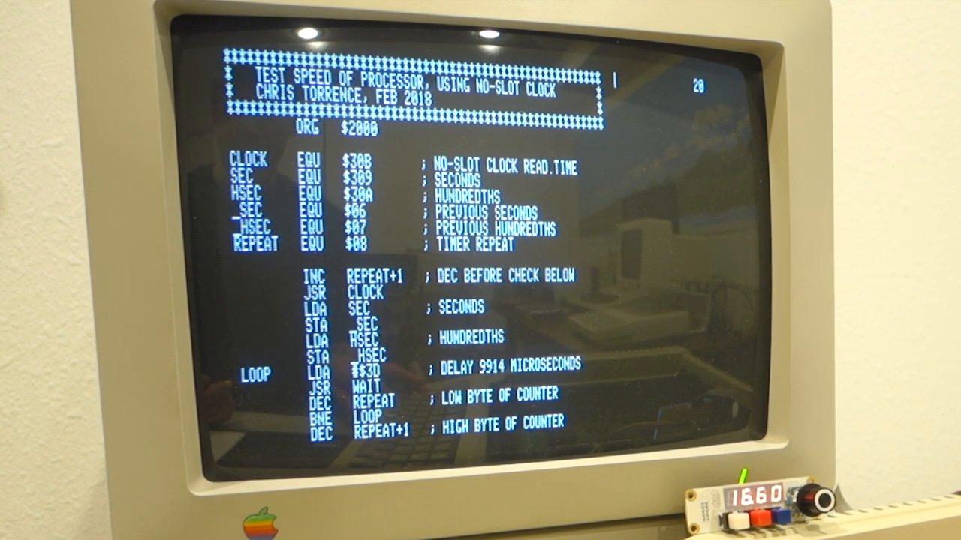
Step: Set the accelerator knob to 1.10 so the BASIC speed test reports 1.1
{"action": "scroll", "scroll_direction": "down", "scroll_amount": 3}
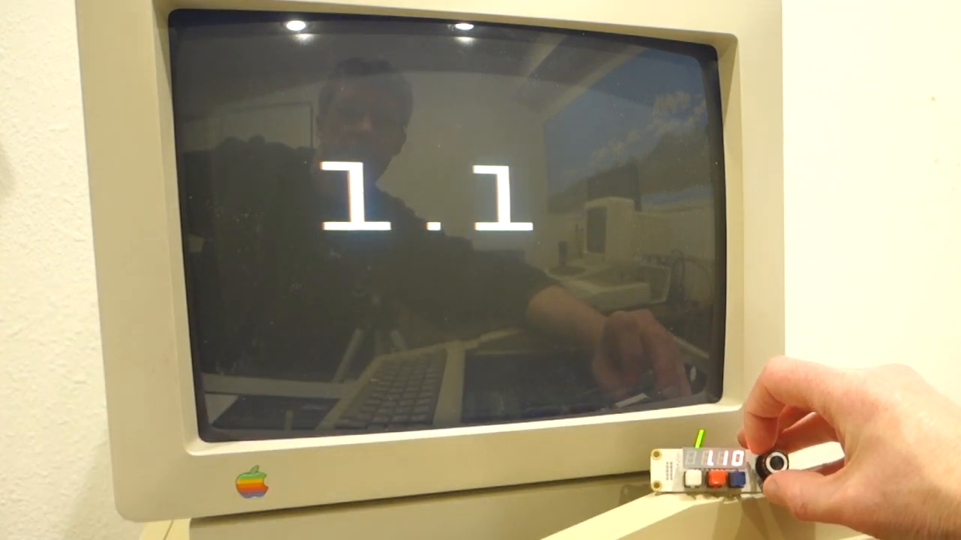
{"action": "left_click", "coordinate": [773, 465]}
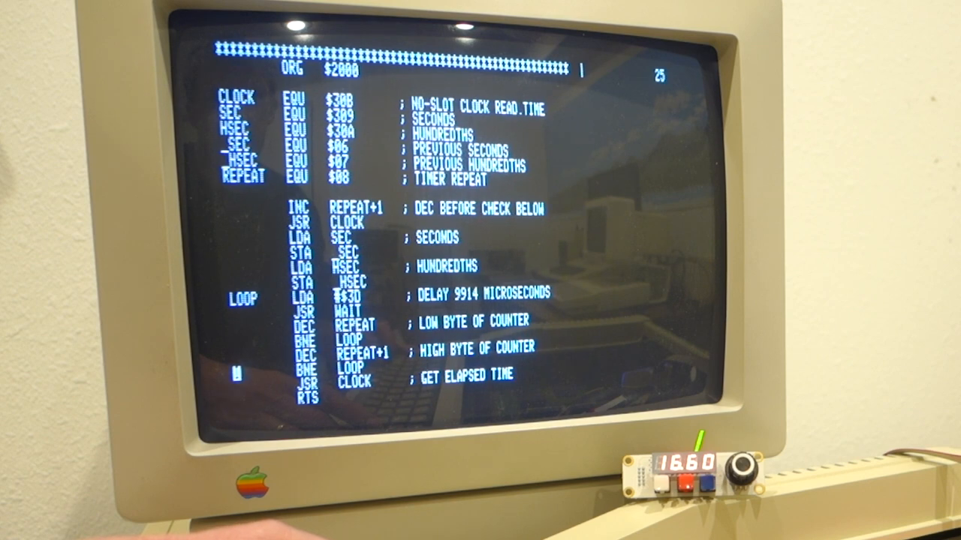
{"action": "scroll", "scroll_direction": "down", "scroll_amount": 3}
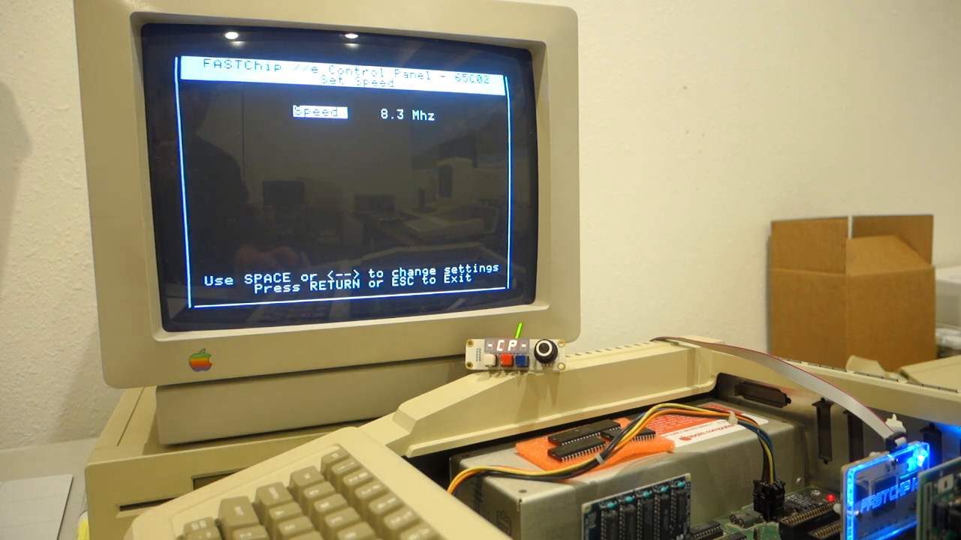
Step: Leave Set Speed at 8.3 Mhz and go to the Slot Configuration page
{"action": "key", "text": "space"}
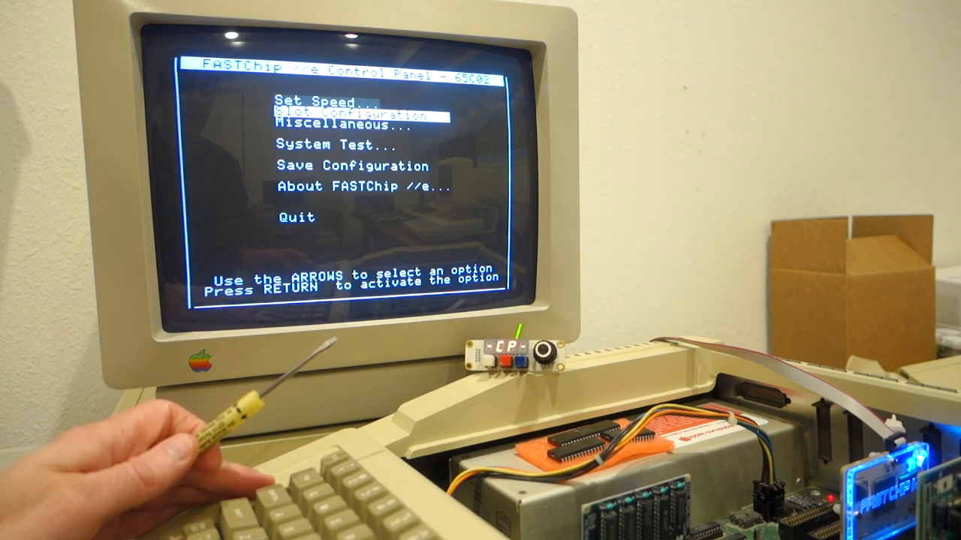
{"action": "key", "text": "Return"}
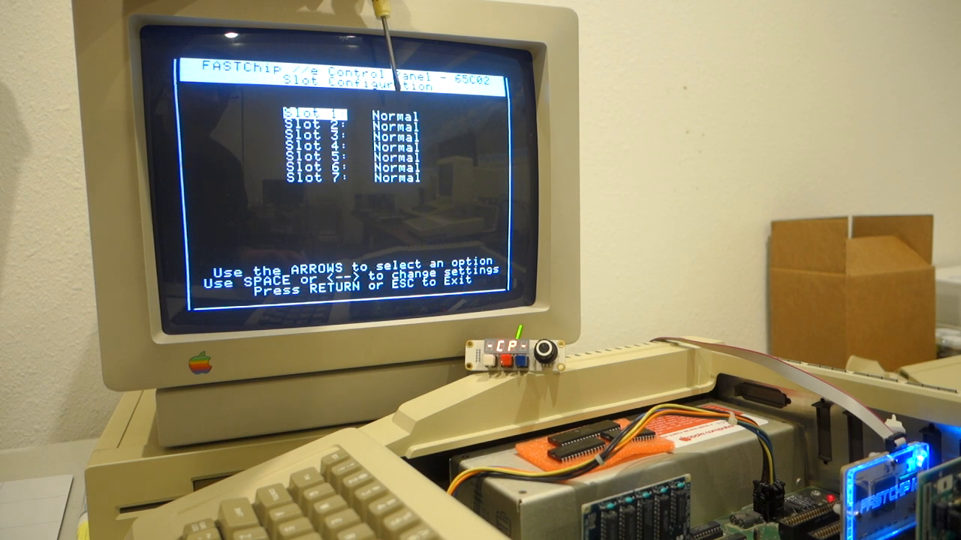
Step: Exit Slot Configuration after checking slots 1–7 all read Normal
{"action": "key", "text": "space"}
{"action": "type", "text": "CALL -151"}
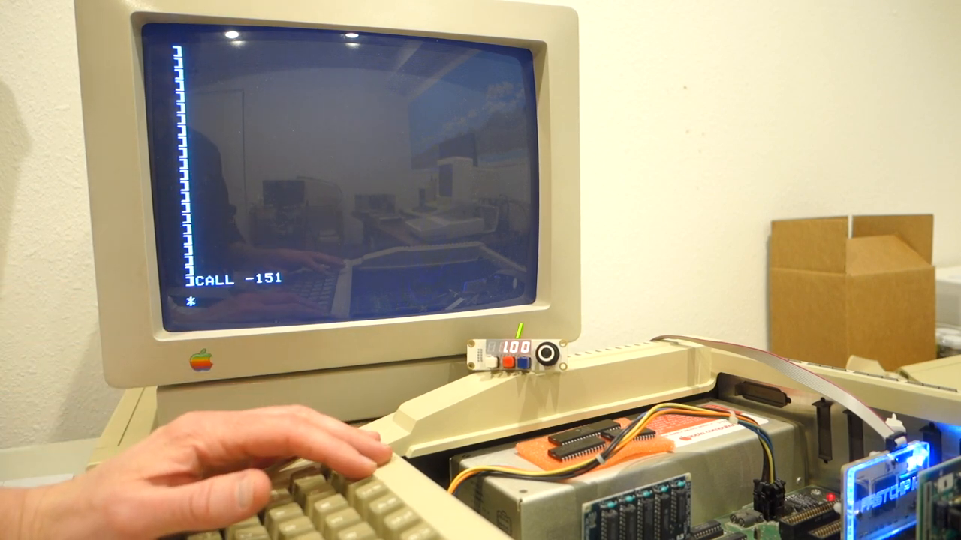
Step: Store LDA $C030 at 2000, list it with 2000L, and enter 2100:4C
{"action": "type", "text": "2000: AD 30 C0"}
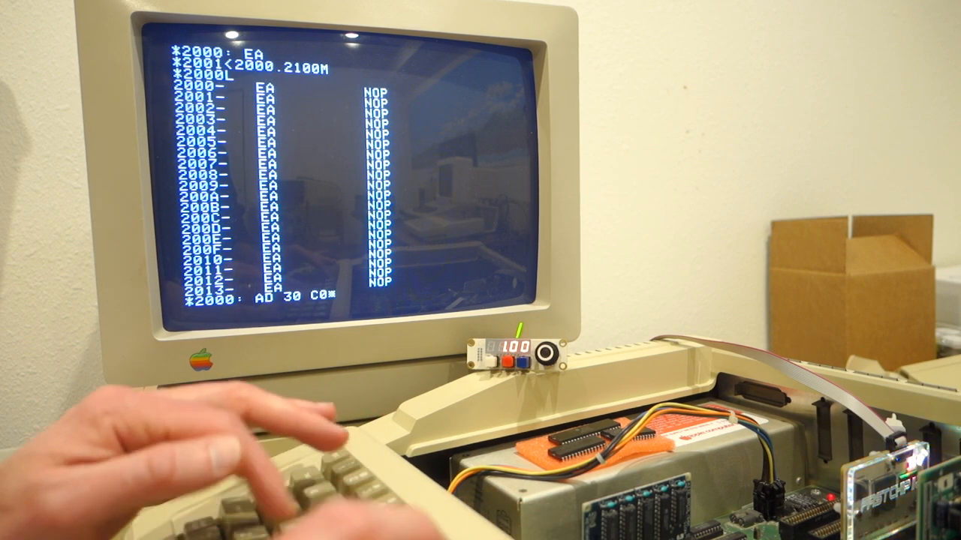
{"action": "key", "text": "Return"}
{"action": "type", "text": "2000L"}
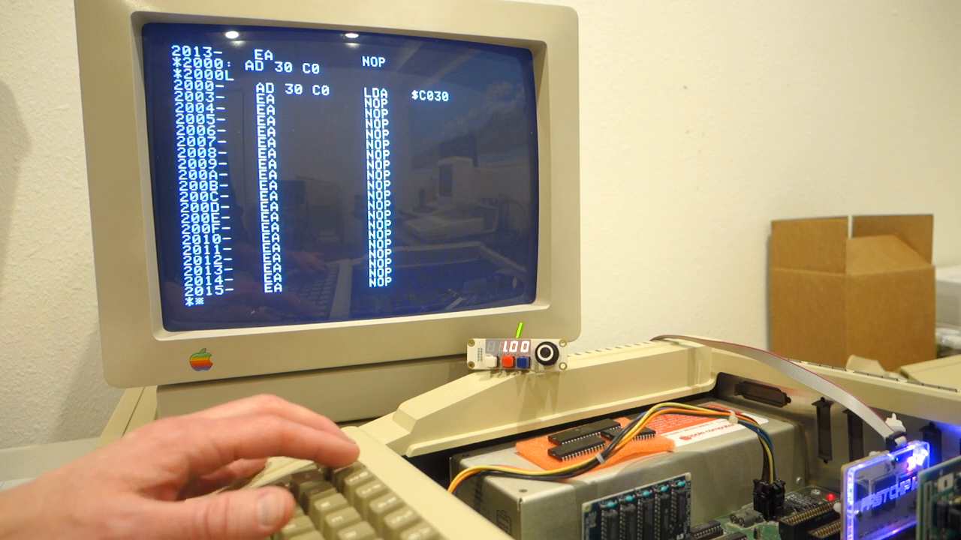
{"action": "key", "text": "Return"}
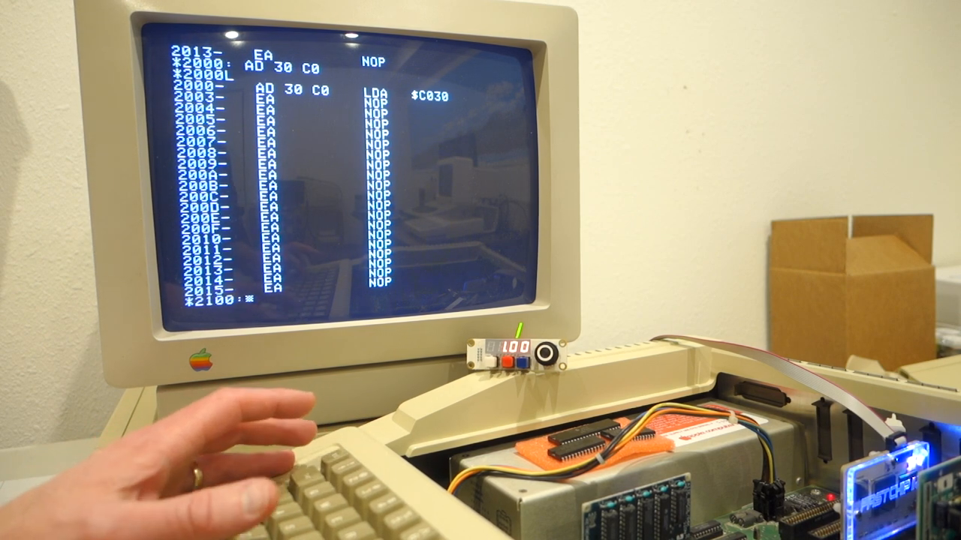
{"action": "type", "text": "4C"}
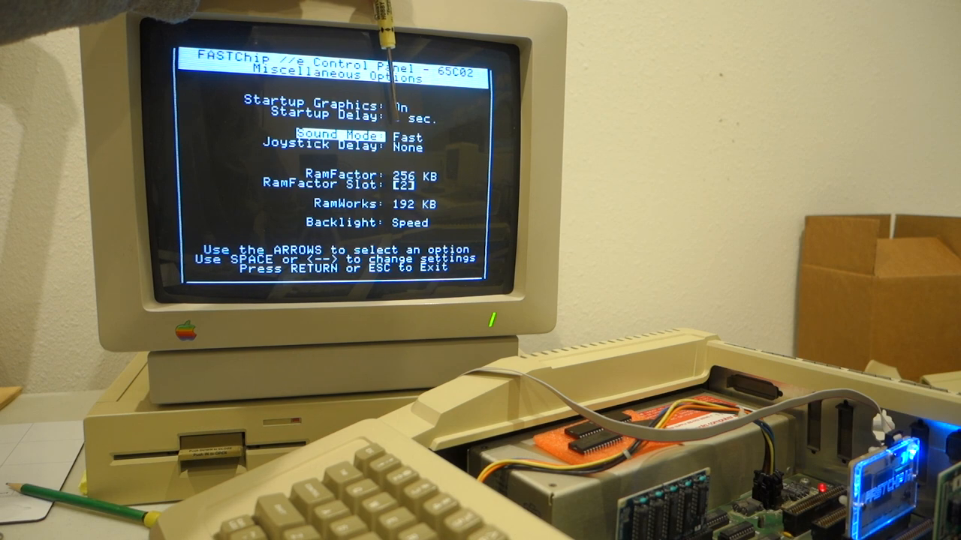
Step: Step Sound Mode from Fast to Normal, Music, HIFI, then to the next value
{"action": "key", "text": "space"}
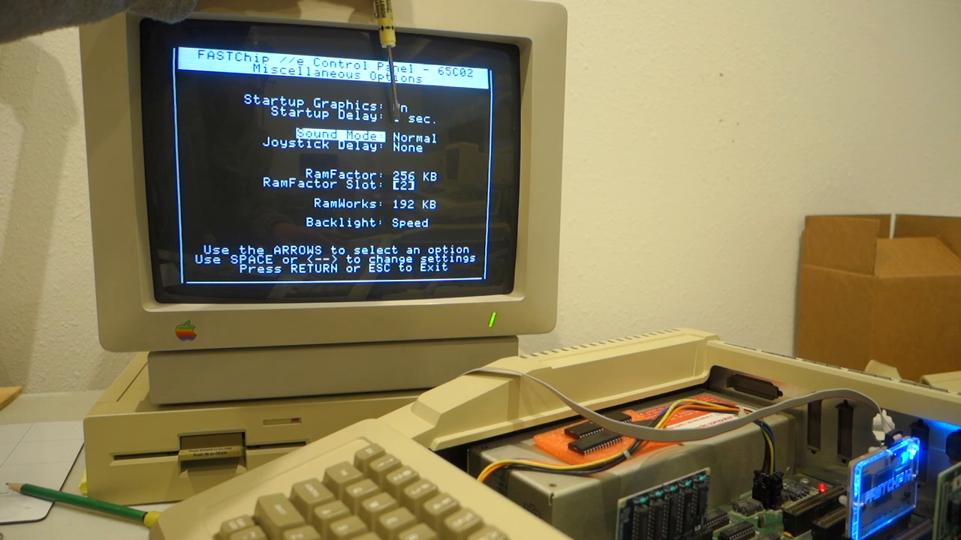
{"action": "key", "text": "space"}
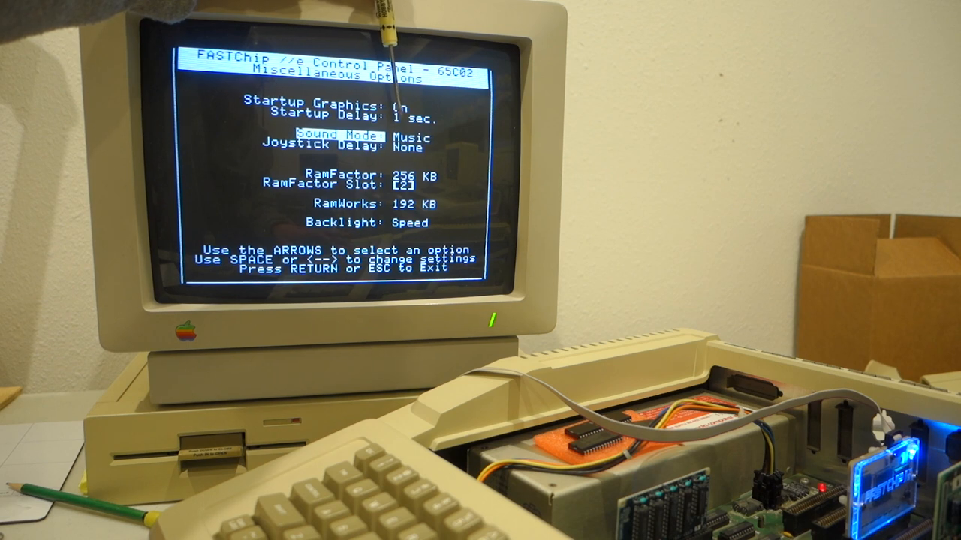
{"action": "key", "text": "space"}
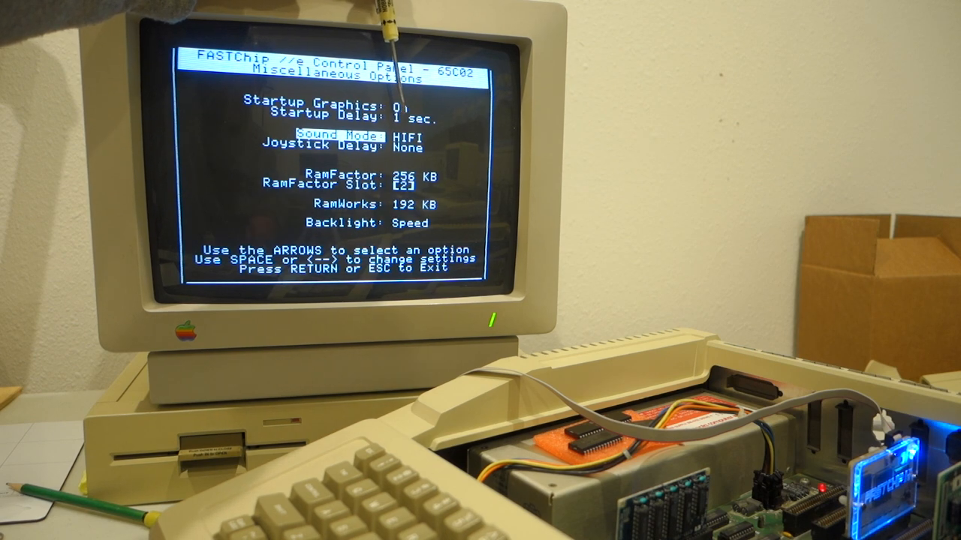
{"action": "key", "text": "space"}
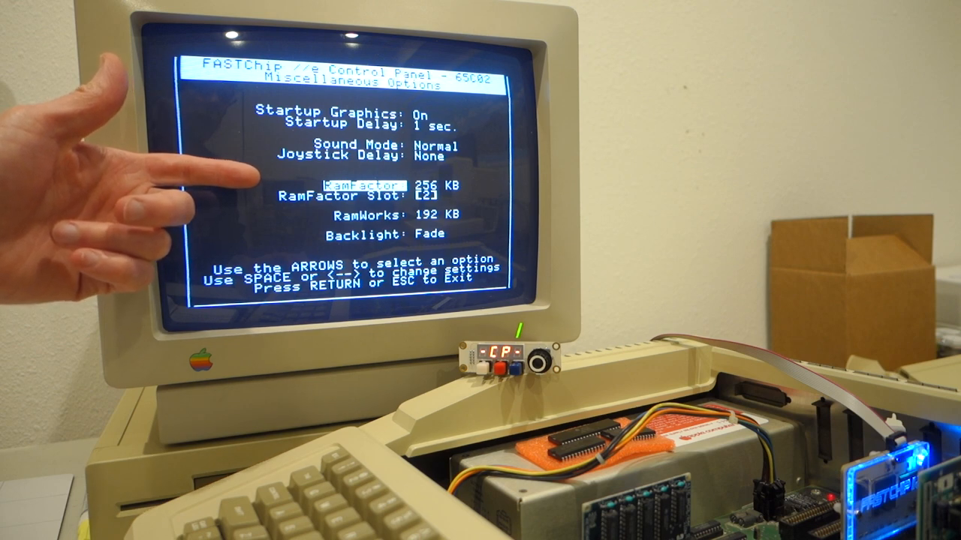
Step: Switch RamFactor from Off to 256 KB and move to RamFactor Slot (2)
{"action": "key", "text": "space"}
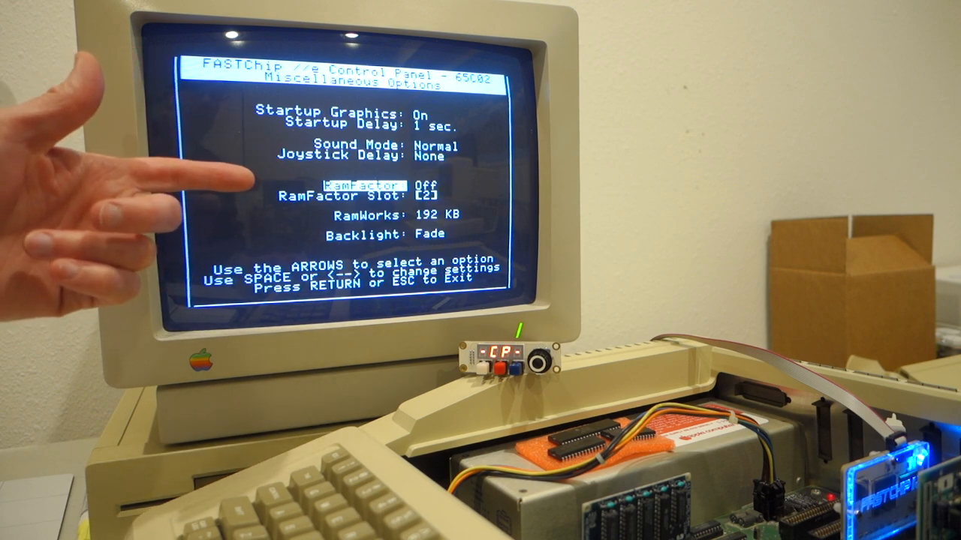
{"action": "key", "text": "space"}
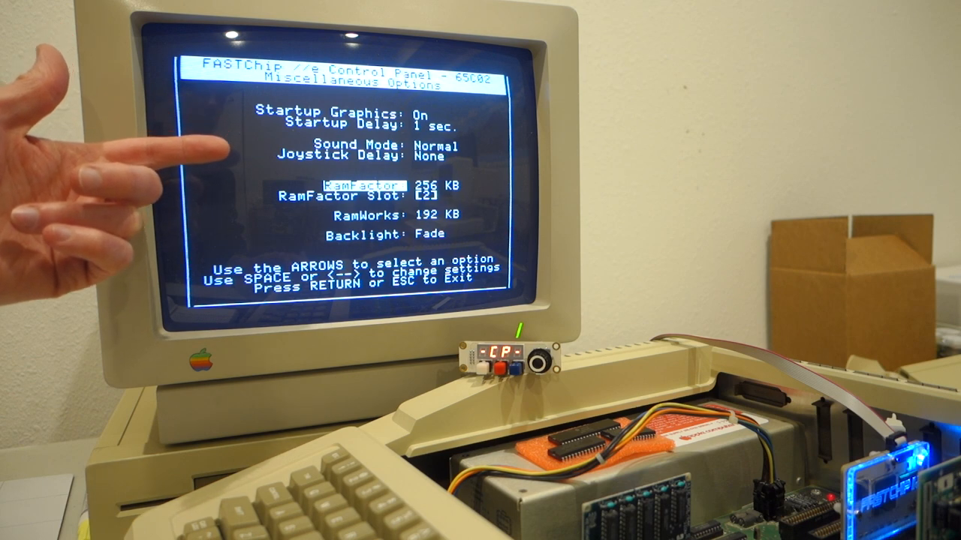
{"action": "key", "text": "down"}
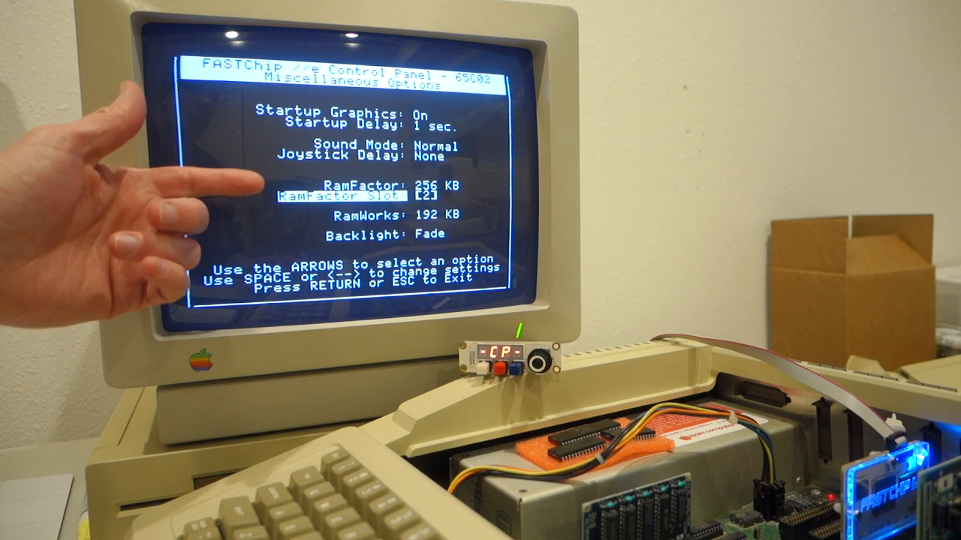
{"action": "key", "text": "down"}
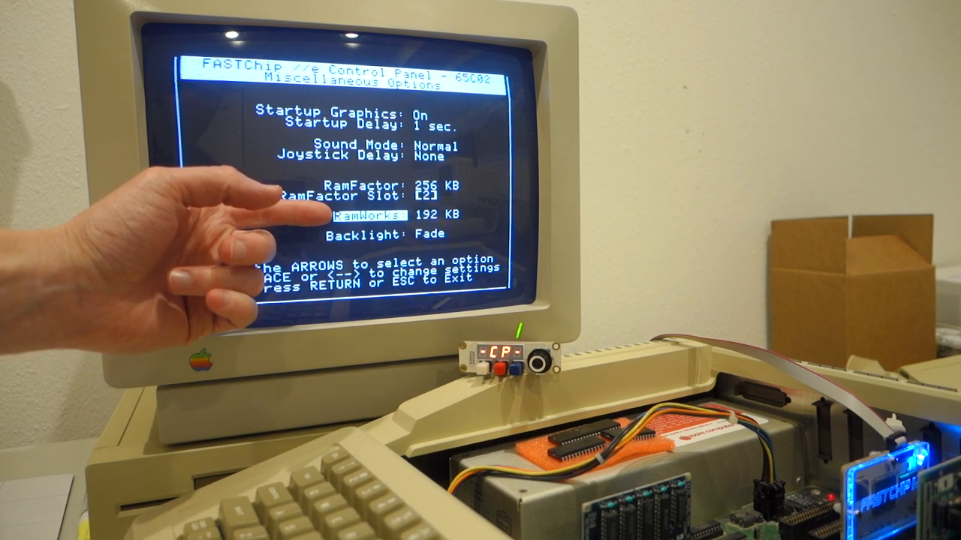
{"action": "mouse_move", "coordinate": [262, 218]}
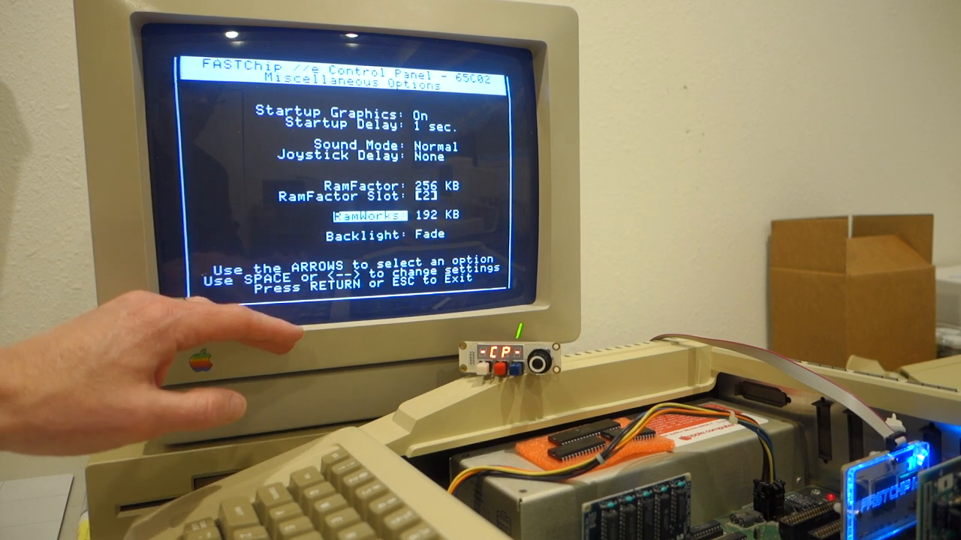
{"action": "key", "text": "down"}
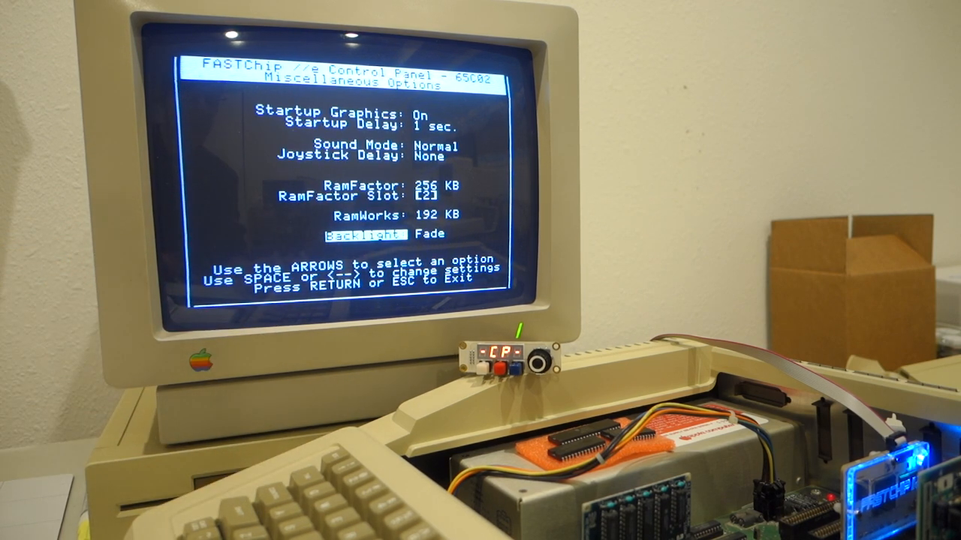
Step: Cycle Backlight through Blue, Off and Fade to Speed, then exit to the main menu
{"action": "key", "text": "space"}
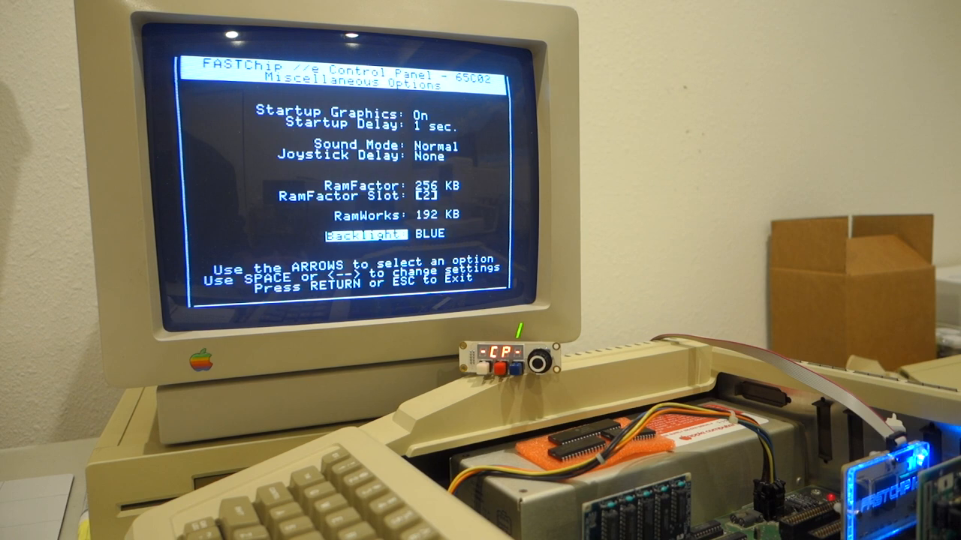
{"action": "key", "text": "space"}
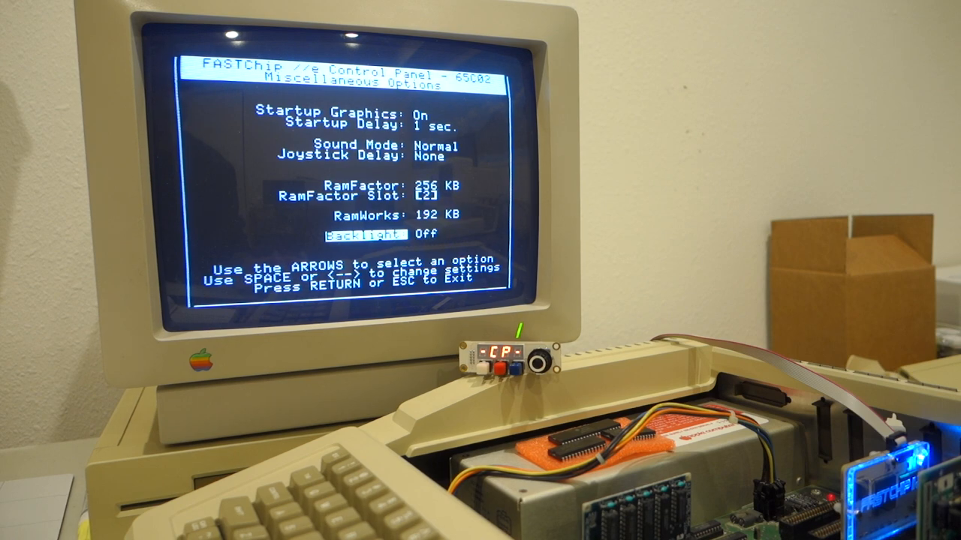
{"action": "key", "text": "space"}
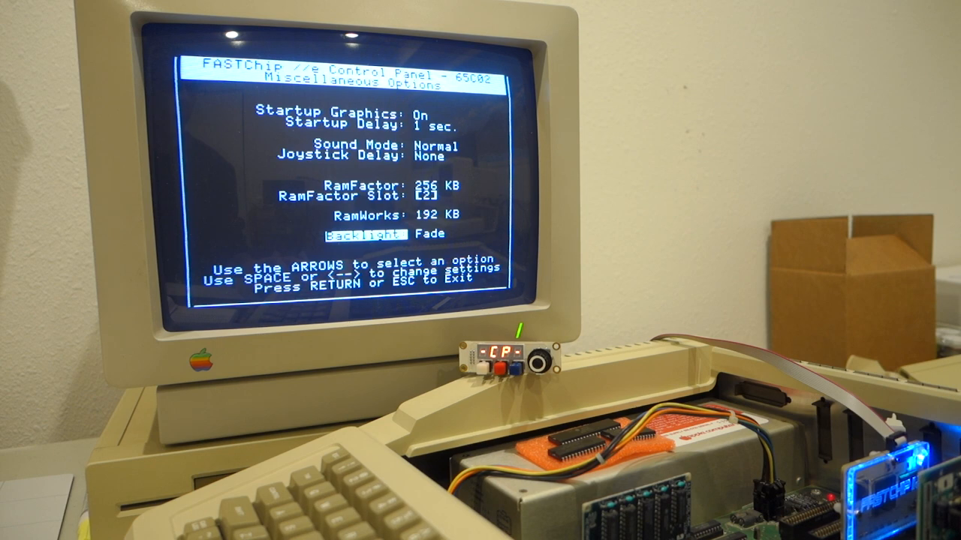
{"action": "key", "text": "space"}
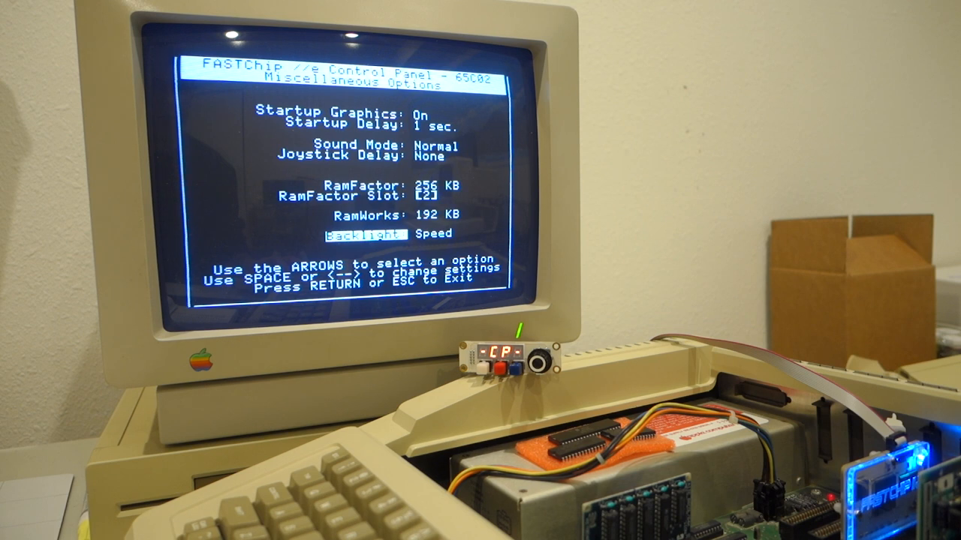
{"action": "key", "text": "Escape"}
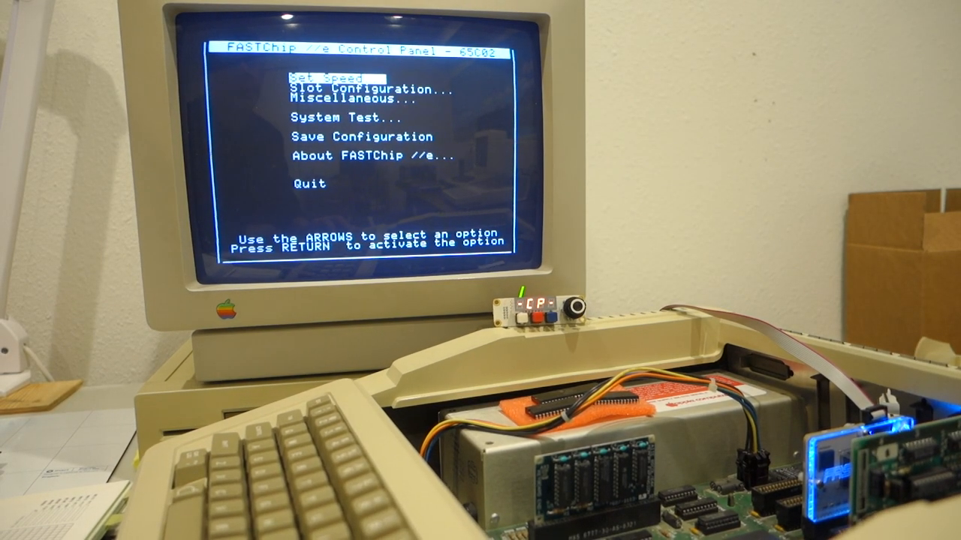
Step: Select About FASTChip //e... from the main menu to view revision 0.5b and credits
{"action": "key", "text": "down"}
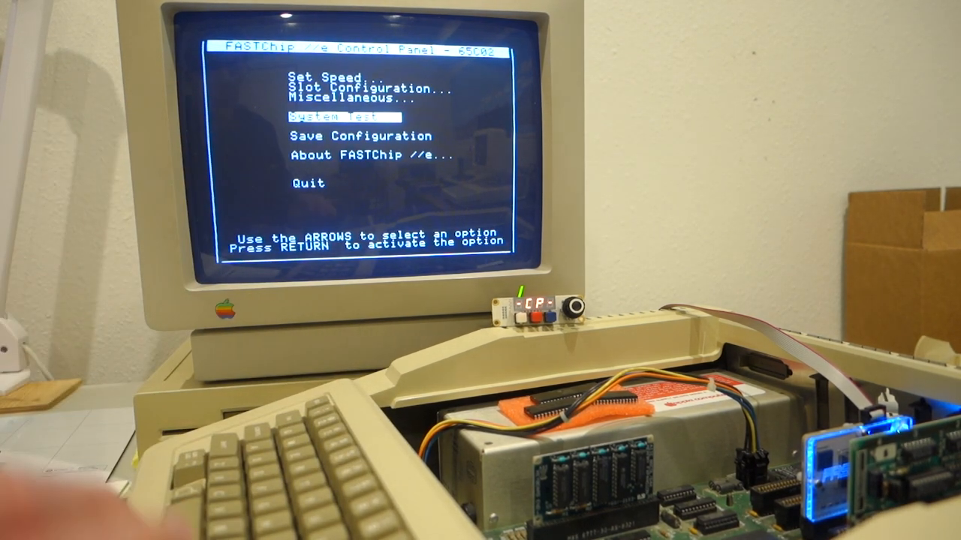
{"action": "key", "text": "down"}
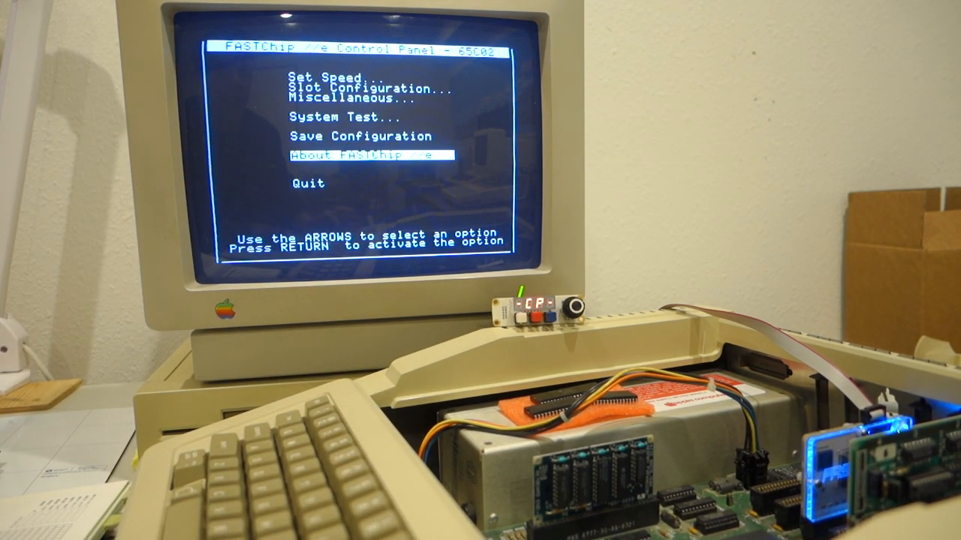
{"action": "key", "text": "Return"}
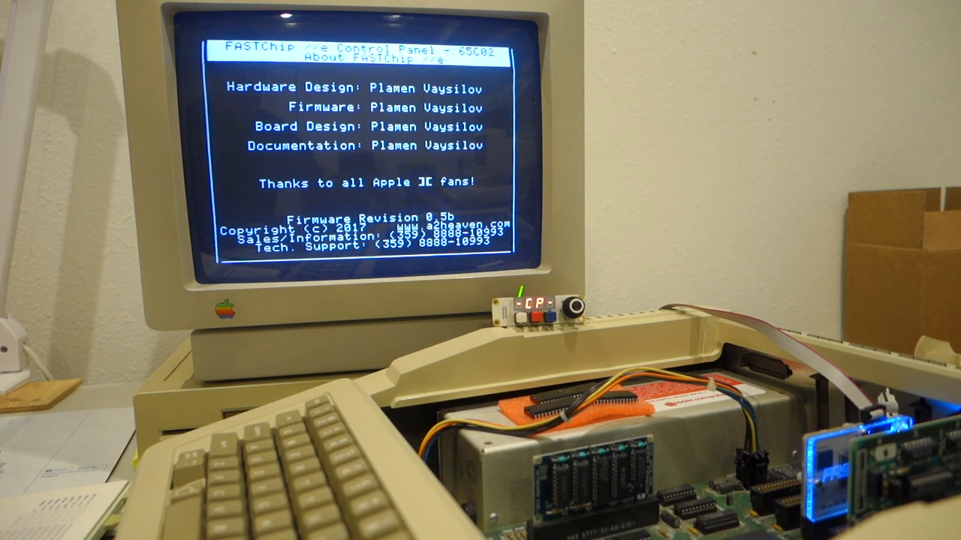